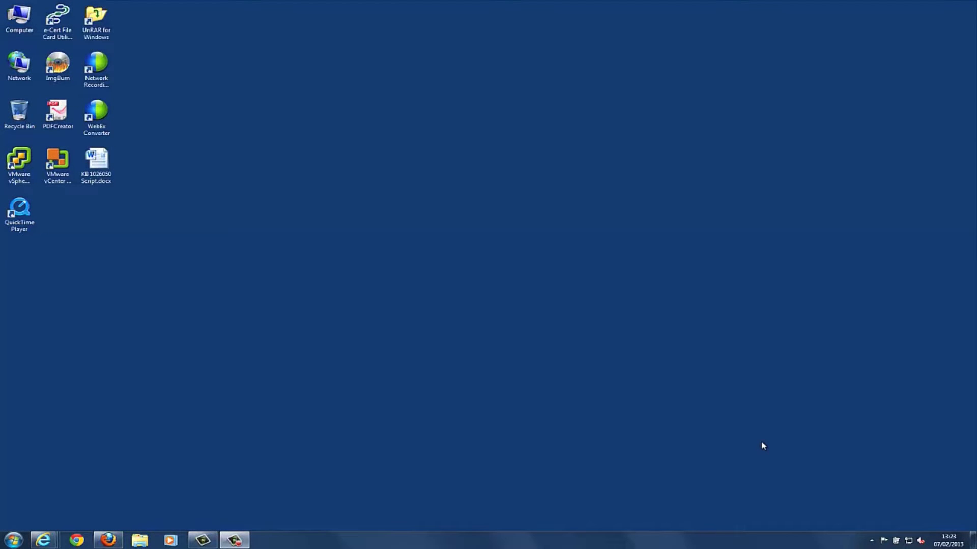
pyautogui.moveTo(593, 444)
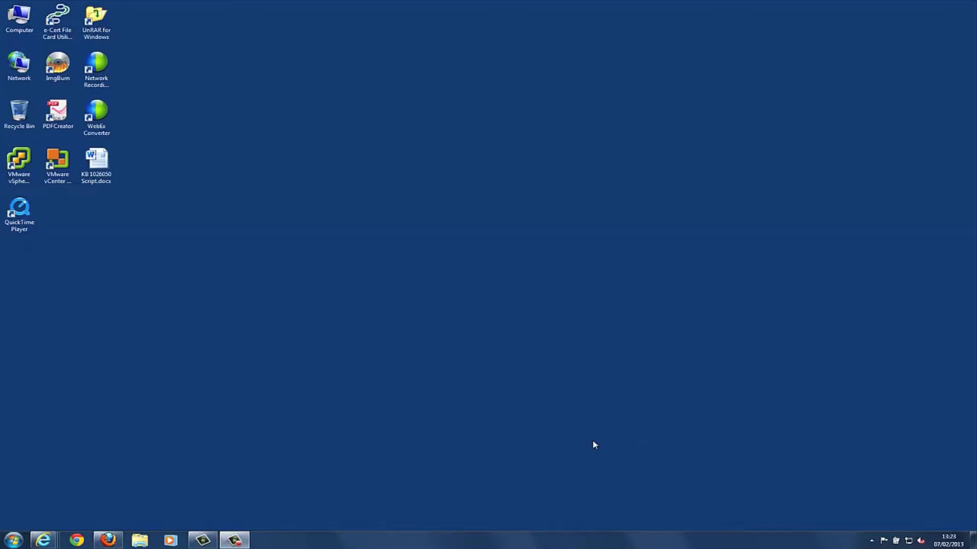
# - Open C:\ProgramData\VMware\VMware vCenter Converter Standalone through the Run dialog
pyautogui.click(11, 539)
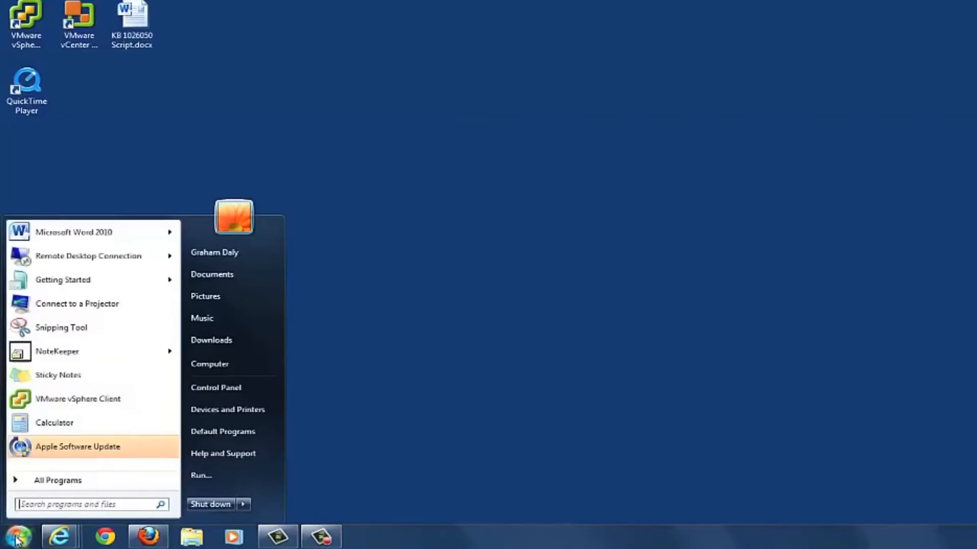
pyautogui.click(200, 475)
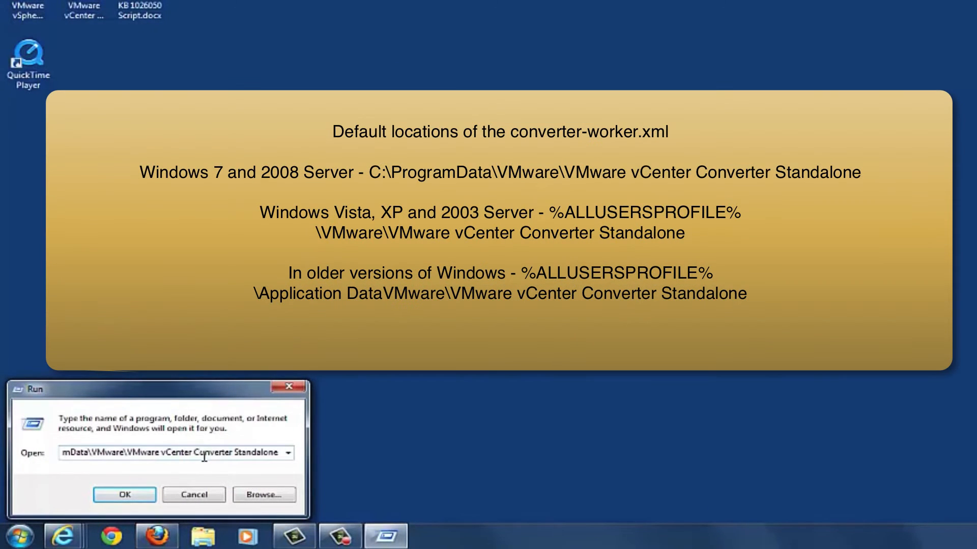
pyautogui.doubleClick(210, 452)
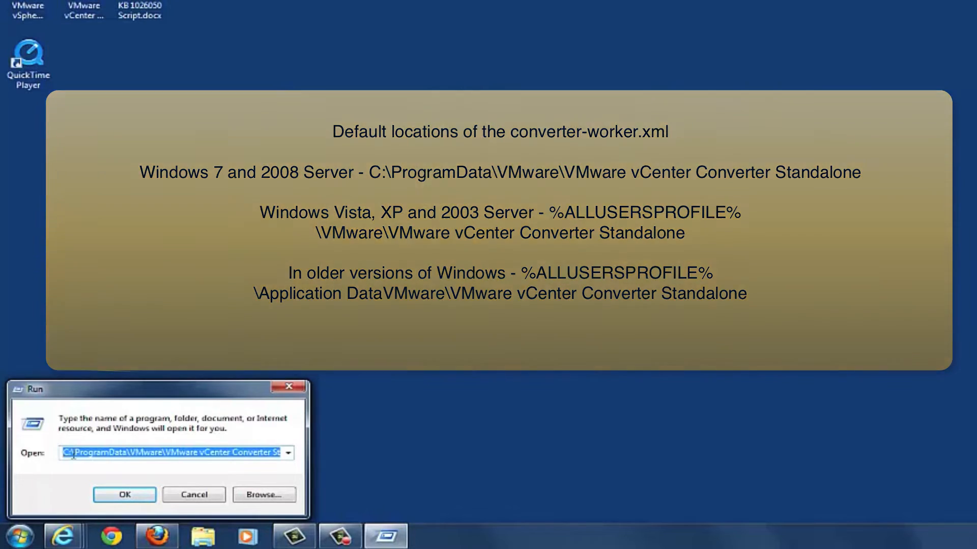
pyautogui.click(124, 495)
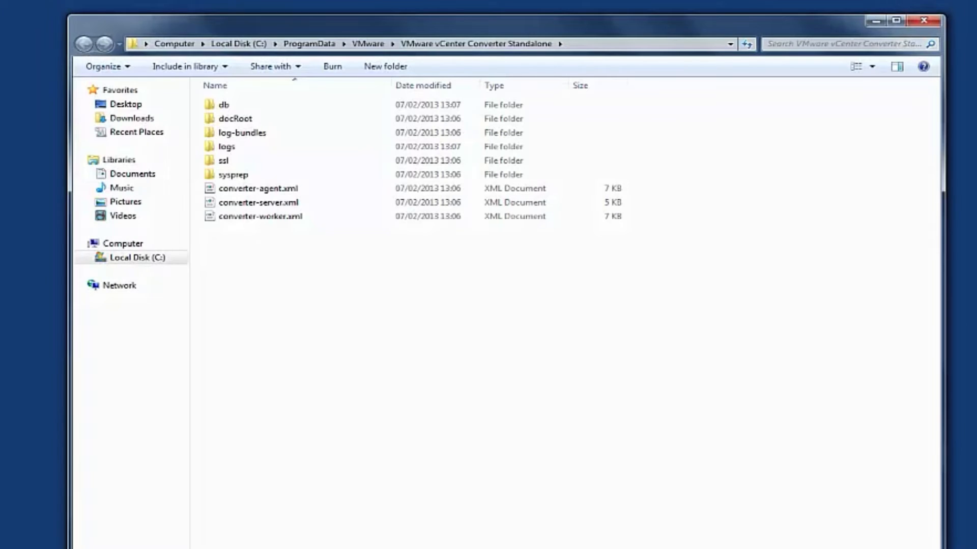
# - Back up converter-worker.xml as a copy, then open the original in Notepad
pyautogui.click(260, 216)
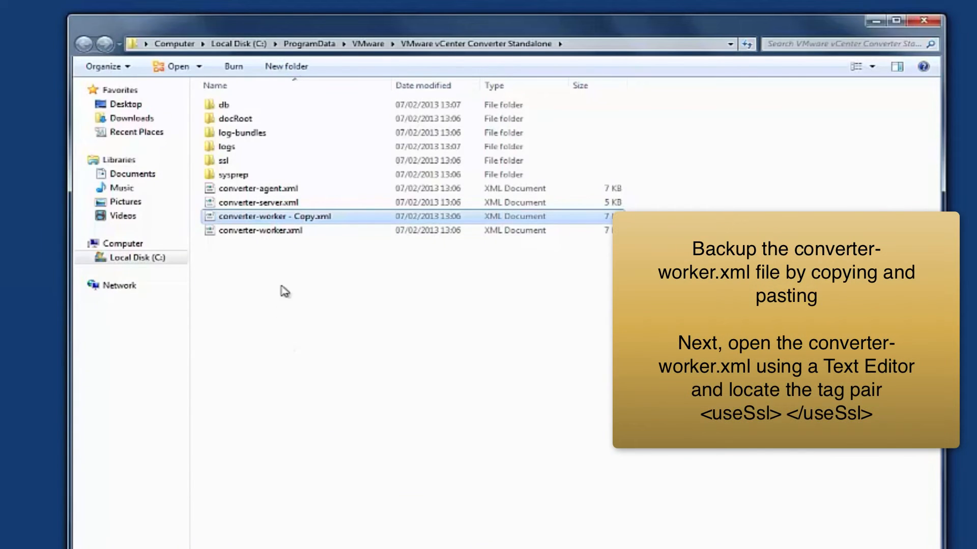
pyautogui.rightClick(255, 231)
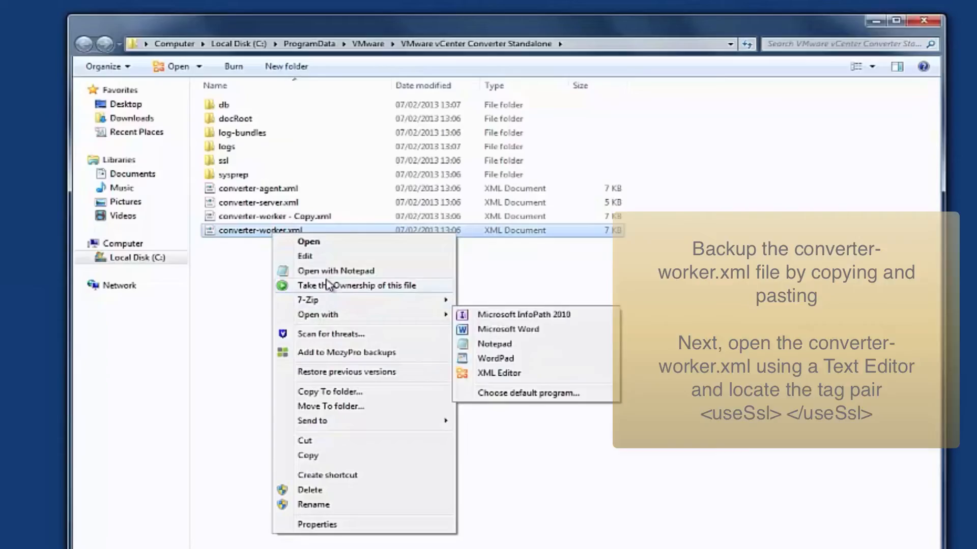
pyautogui.click(494, 344)
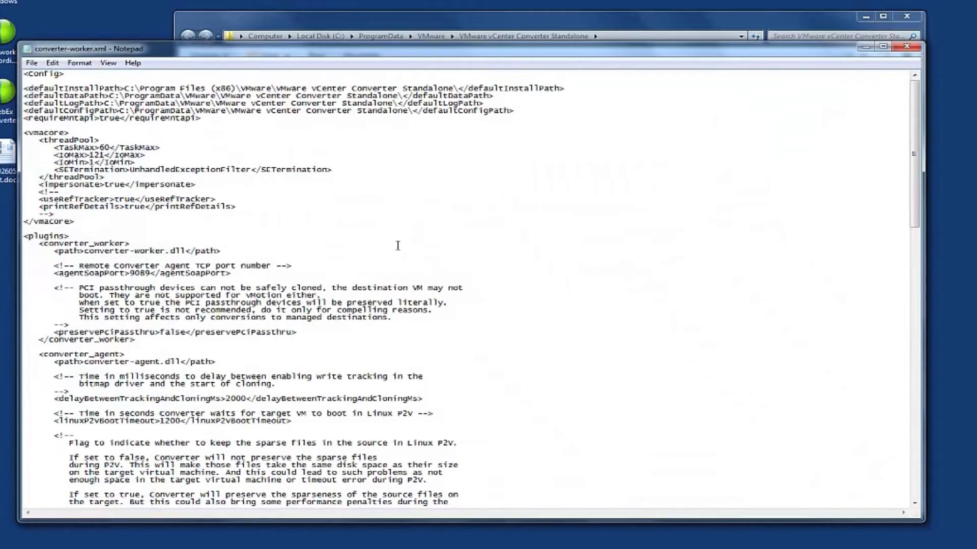
# - Scroll converter-worker.xml down to the nfc useSsl tag, then close Notepad
pyautogui.scroll(-3)
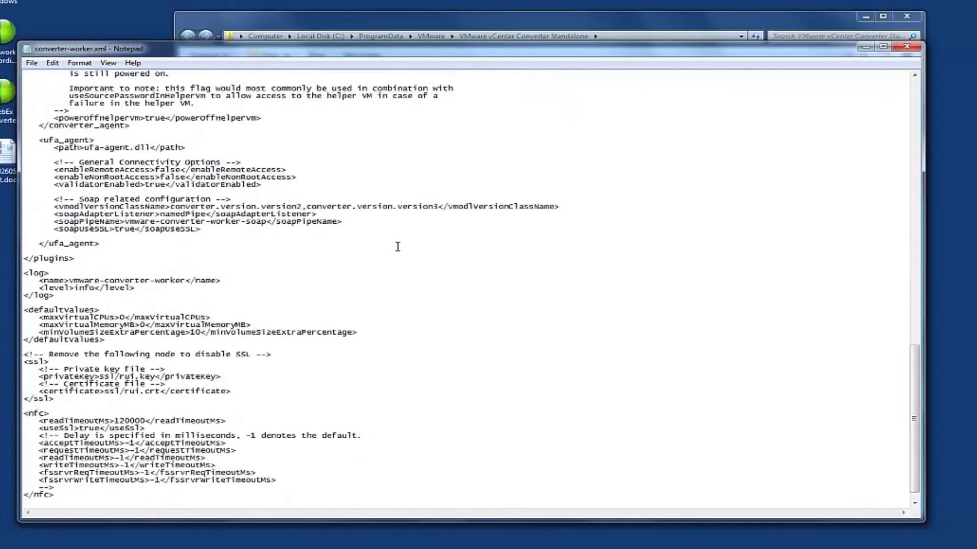
pyautogui.scroll(-3)
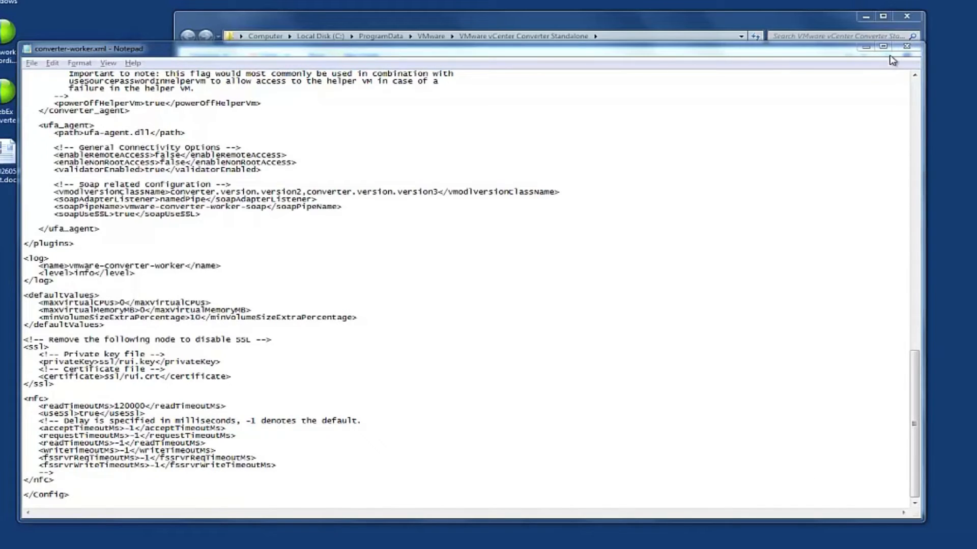
pyautogui.click(907, 47)
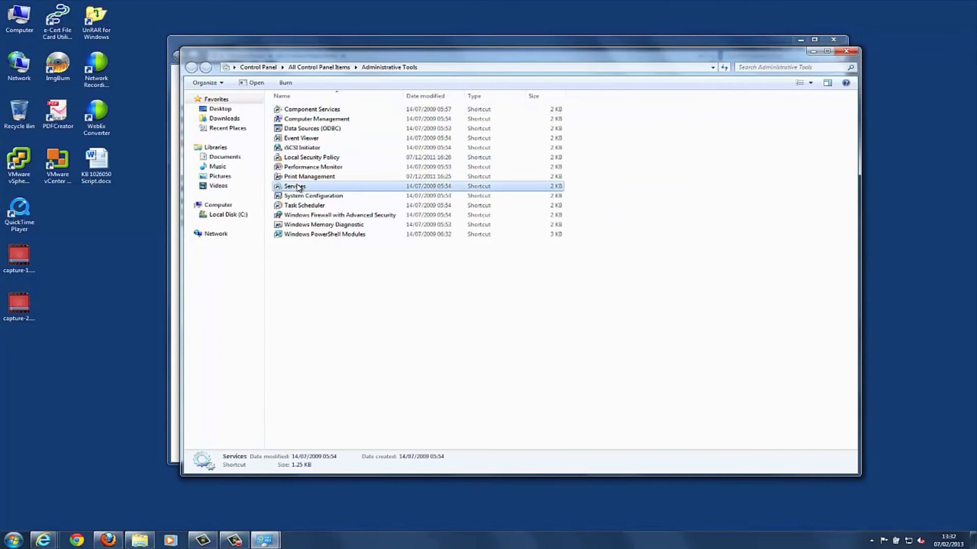
# - Open Services and bring up the Converter Standalone Worker service's Restart menu
pyautogui.doubleClick(294, 186)
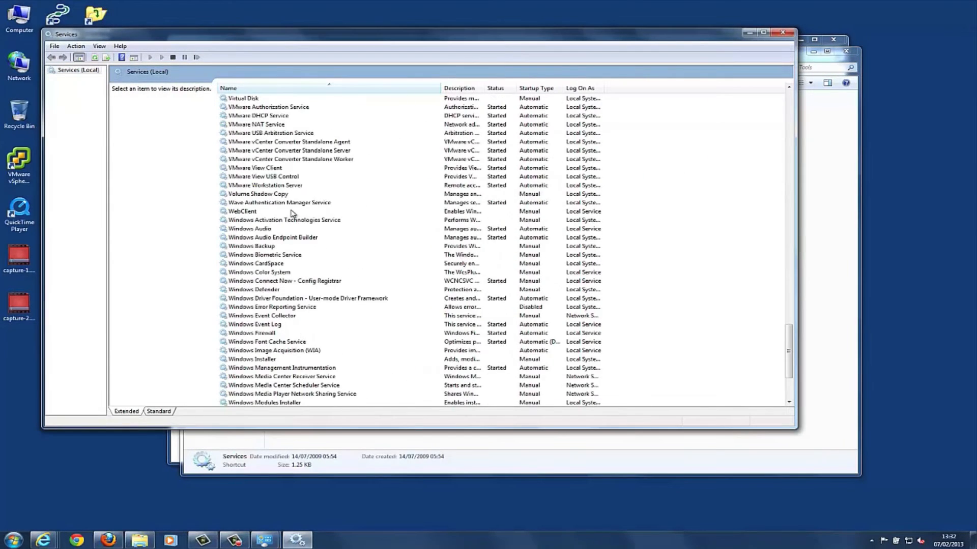
pyautogui.rightClick(289, 159)
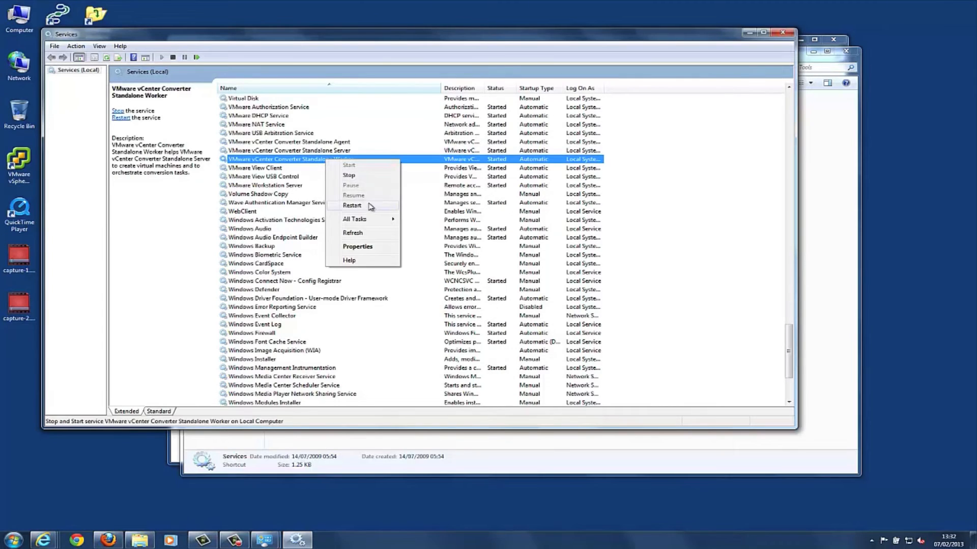